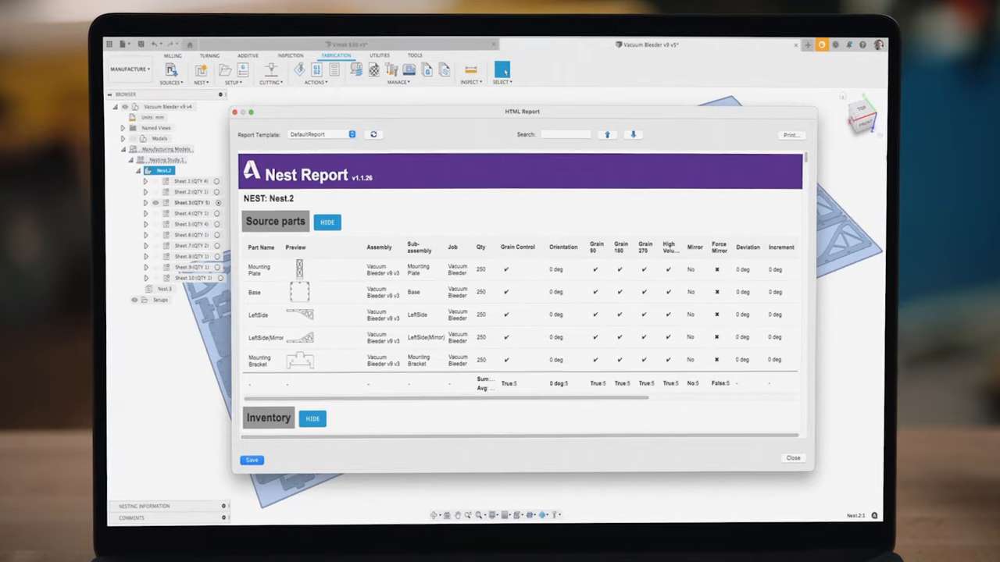
Select the nested part contour and confirm a 2D profile cutting toolpath.
click(792, 458)
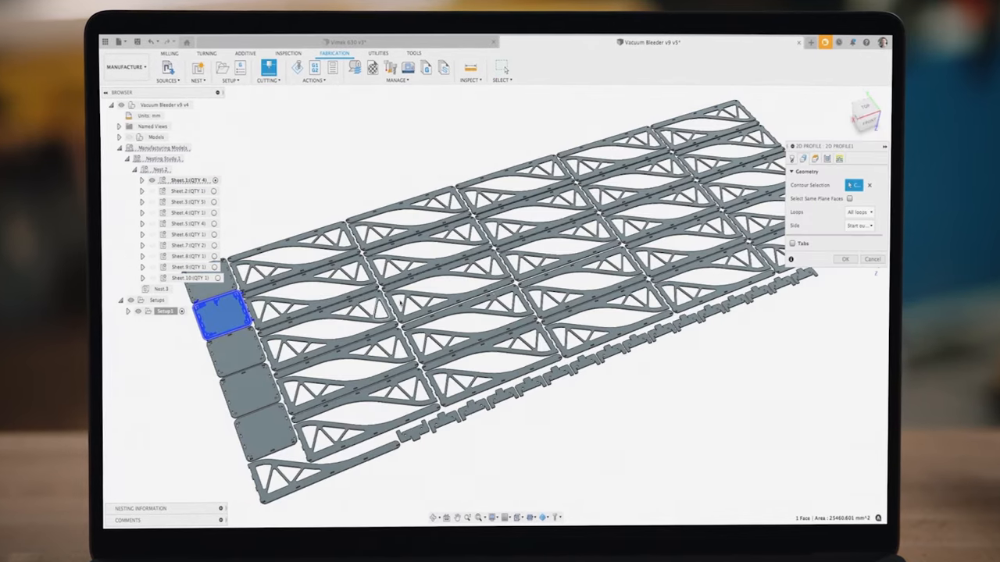
click(845, 259)
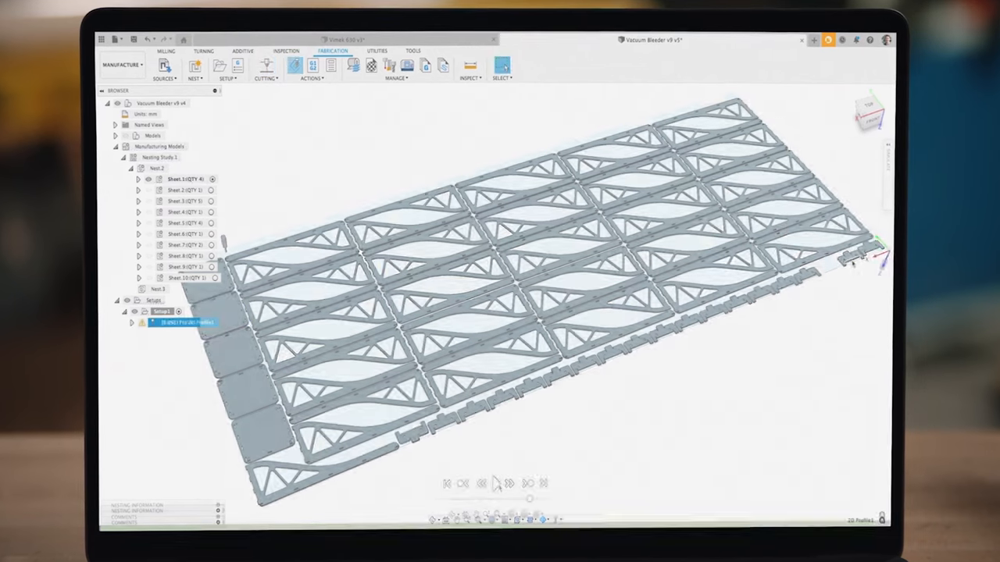